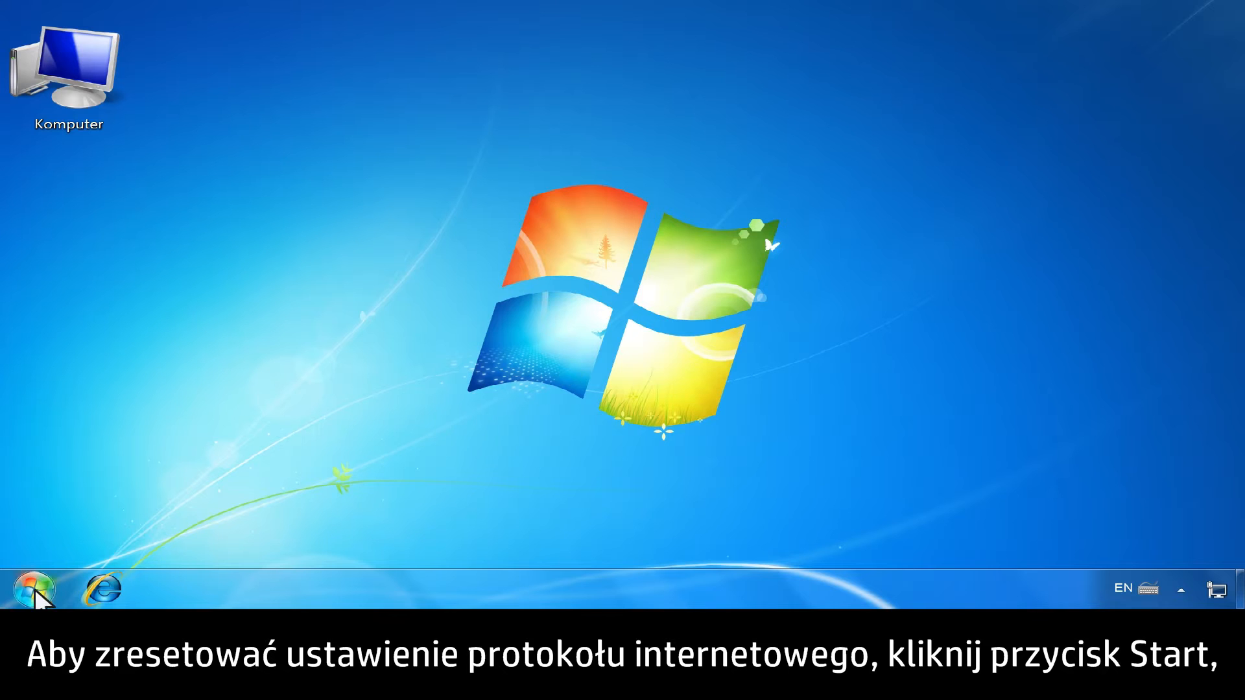
Bring up Command Prompt's context menu from Start > All Programs > Accessories.
{"action": "left_click", "coordinate": [35, 593]}
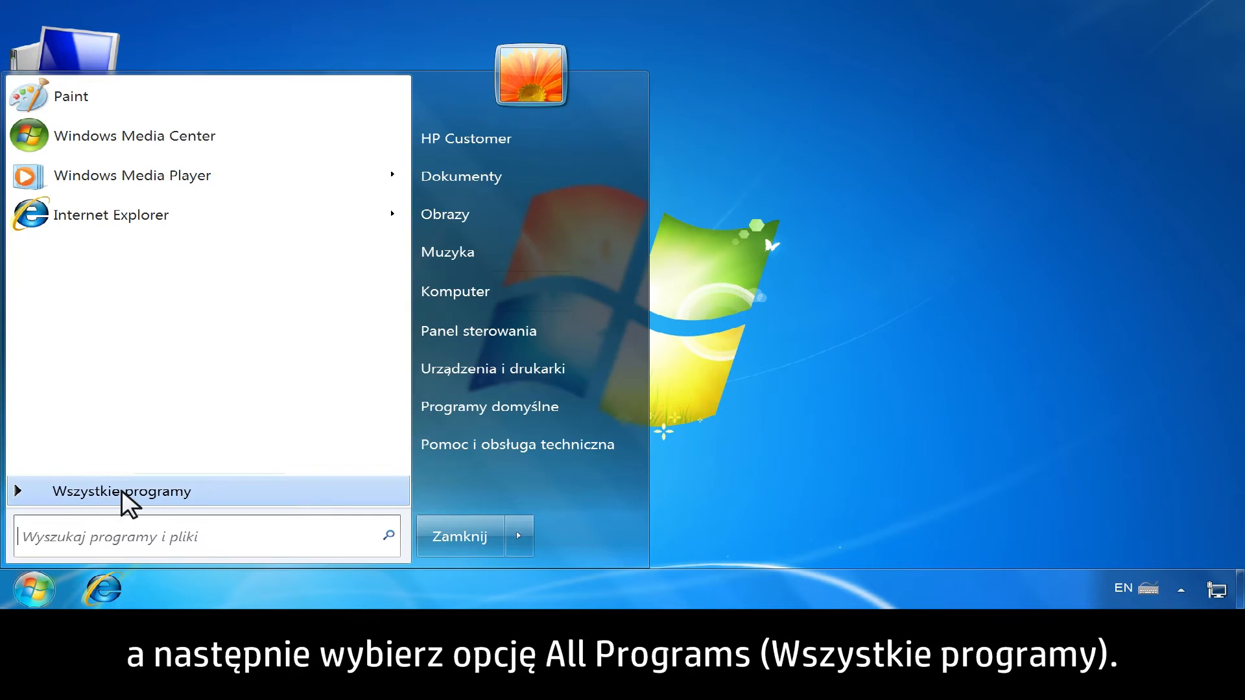
{"action": "left_click", "coordinate": [122, 491]}
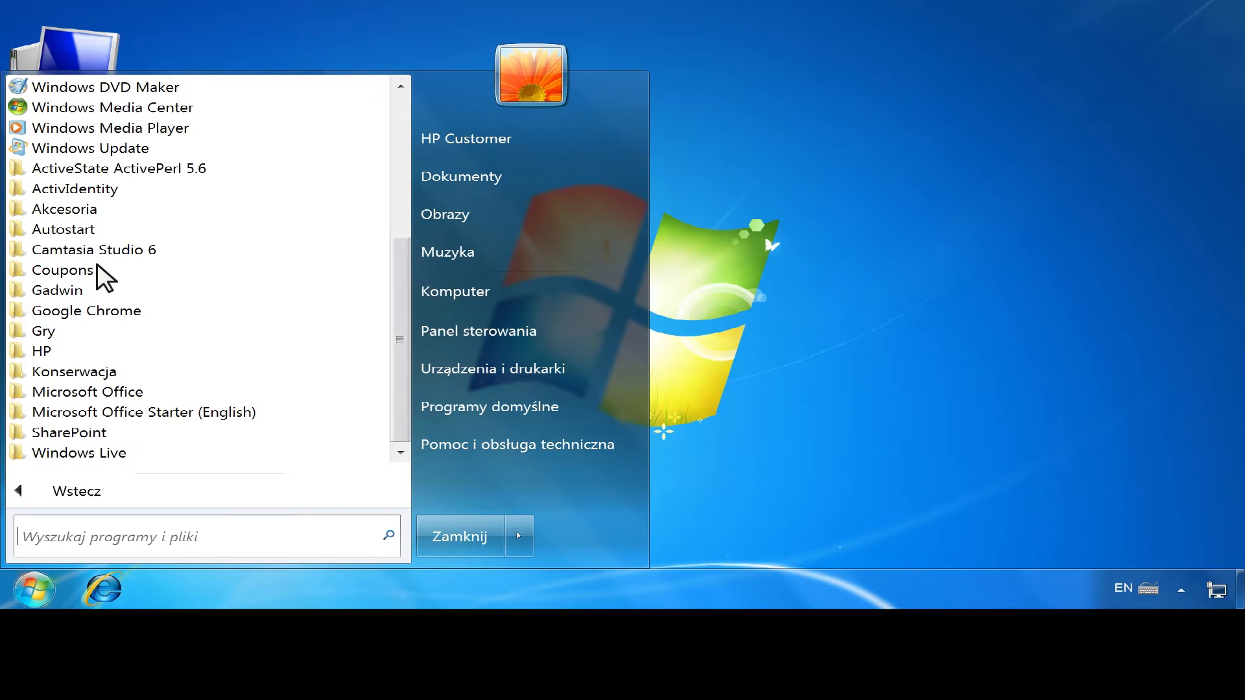
{"action": "left_click", "coordinate": [63, 209]}
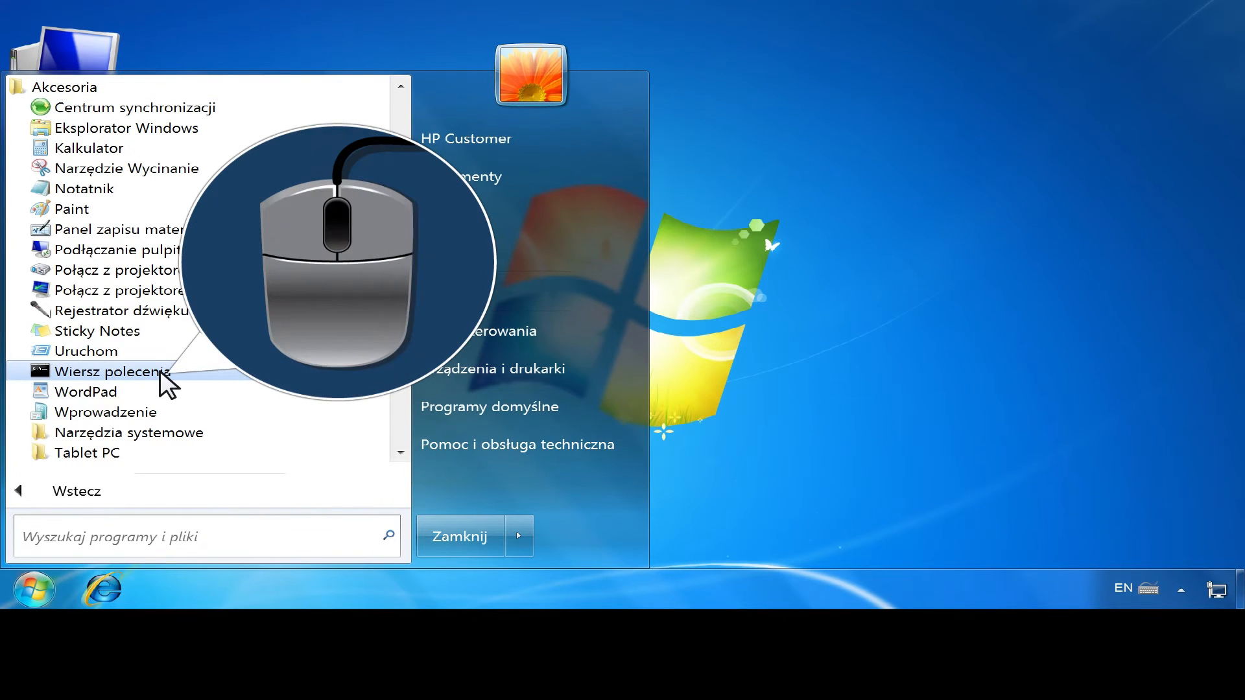
{"action": "right_click", "coordinate": [97, 371]}
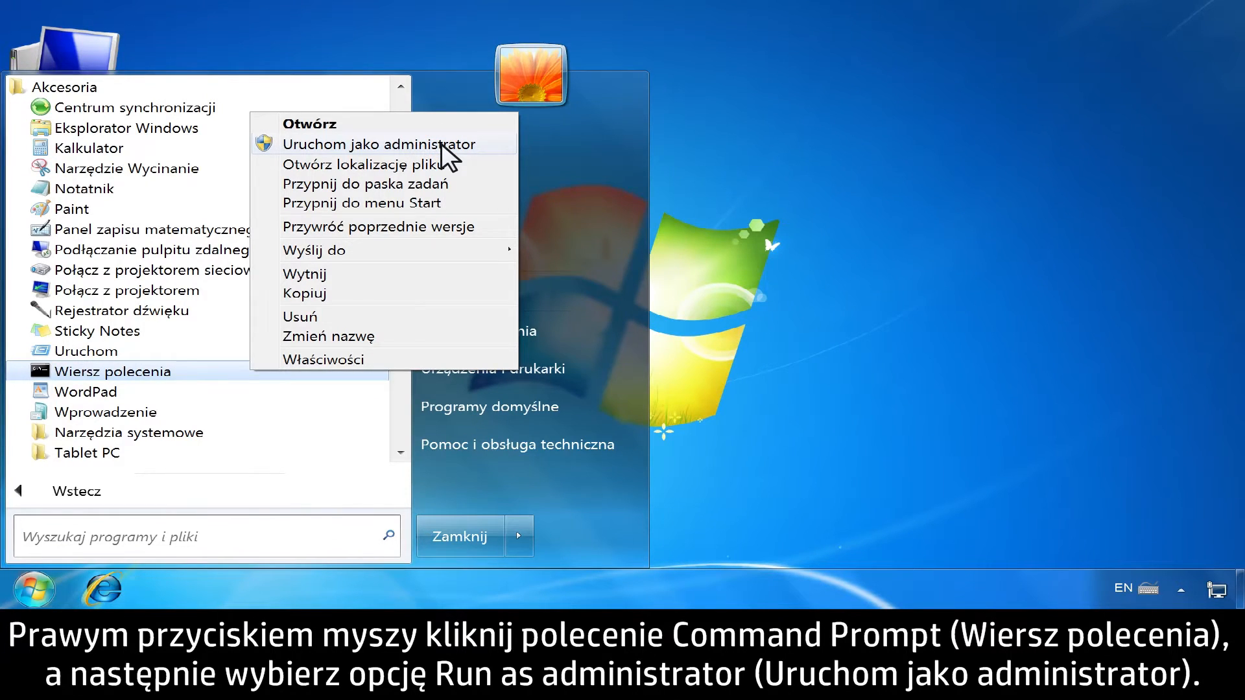
Launch Command Prompt as administrator and run 'netsh int ip reset'.
{"action": "left_click", "coordinate": [369, 144]}
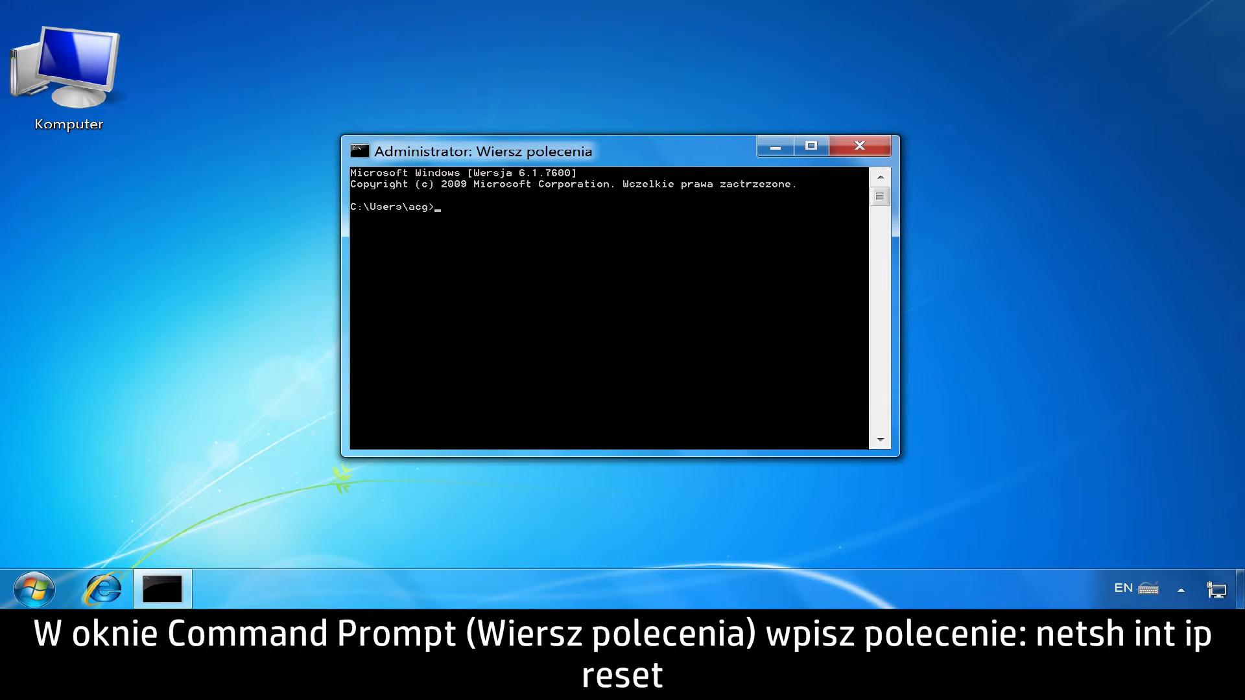
{"action": "type", "text": "netsh i"}
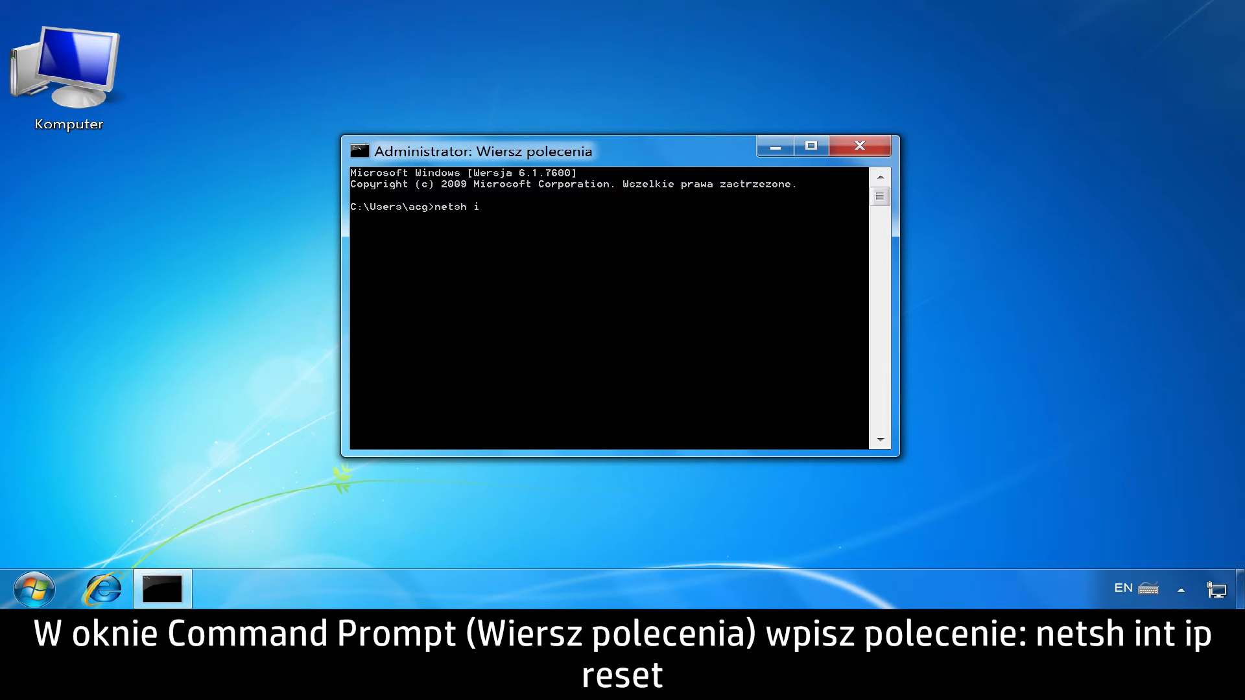
{"action": "type", "text": "nt"}
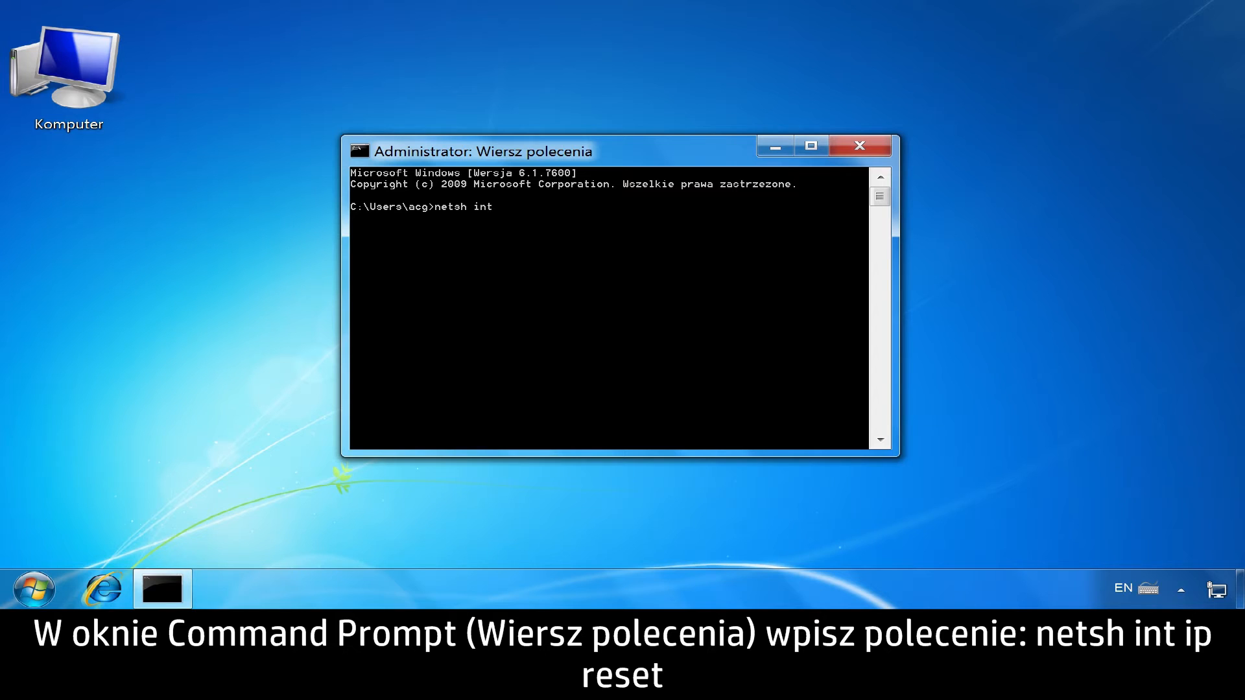
{"action": "type", "text": "ip"}
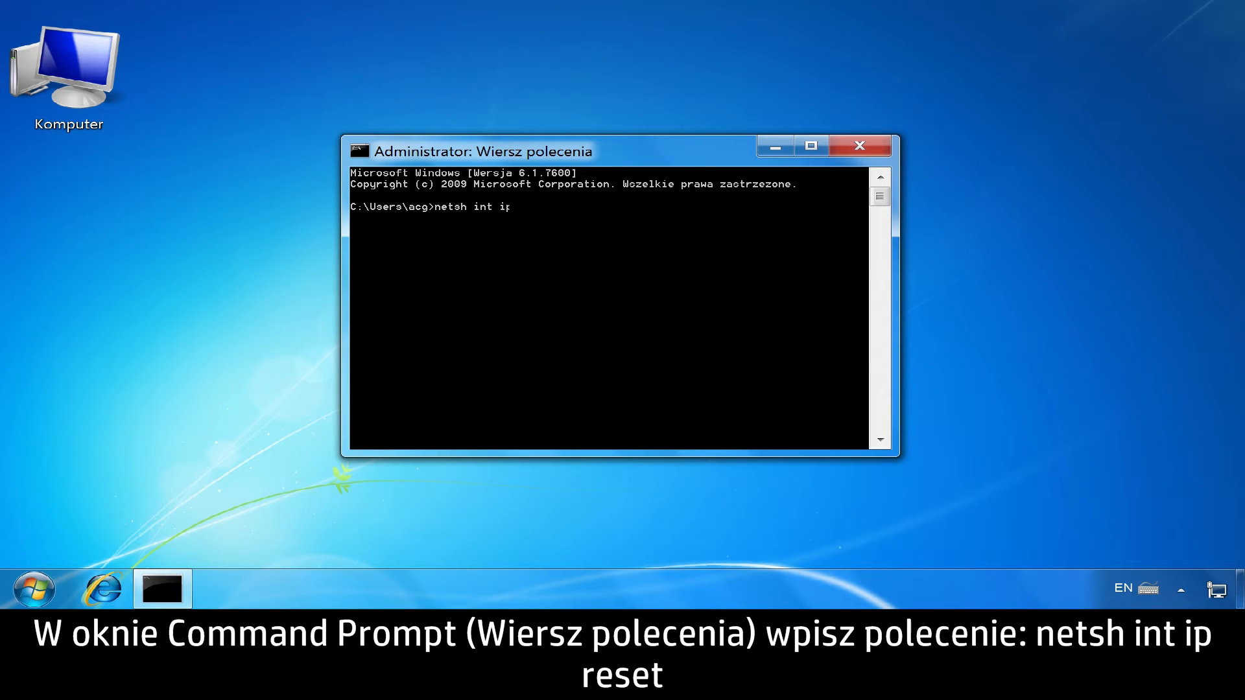
{"action": "type", "text": "reset"}
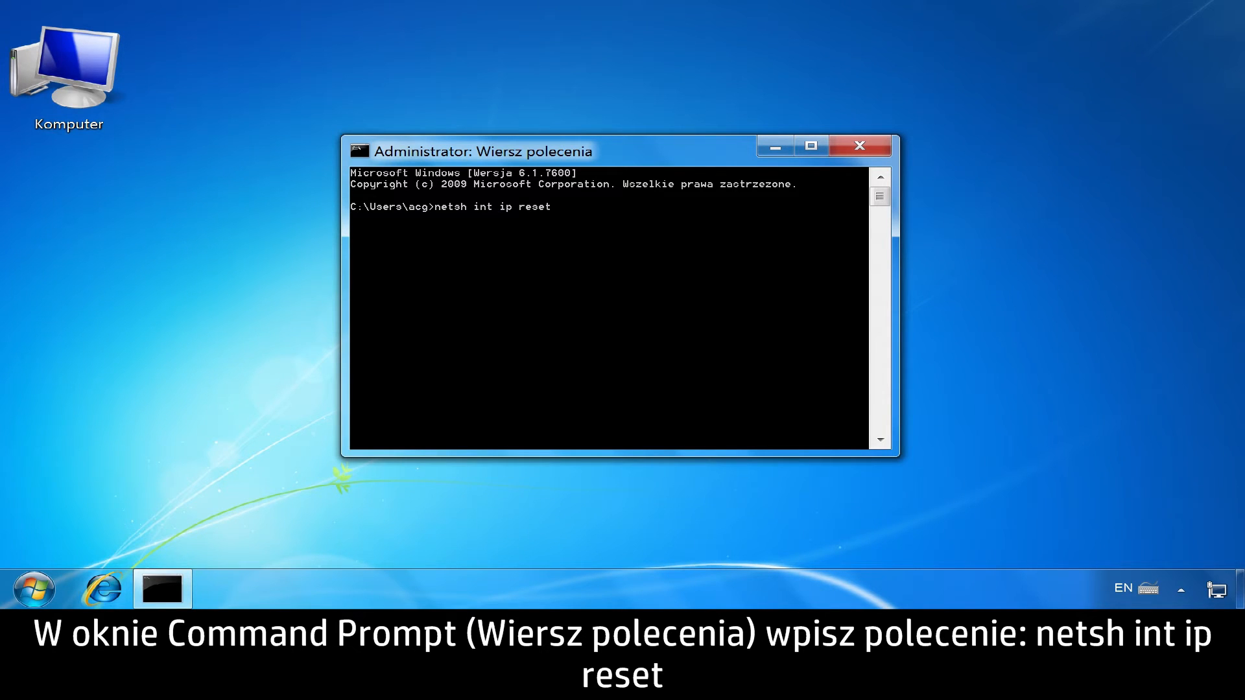
{"action": "key", "text": "enter"}
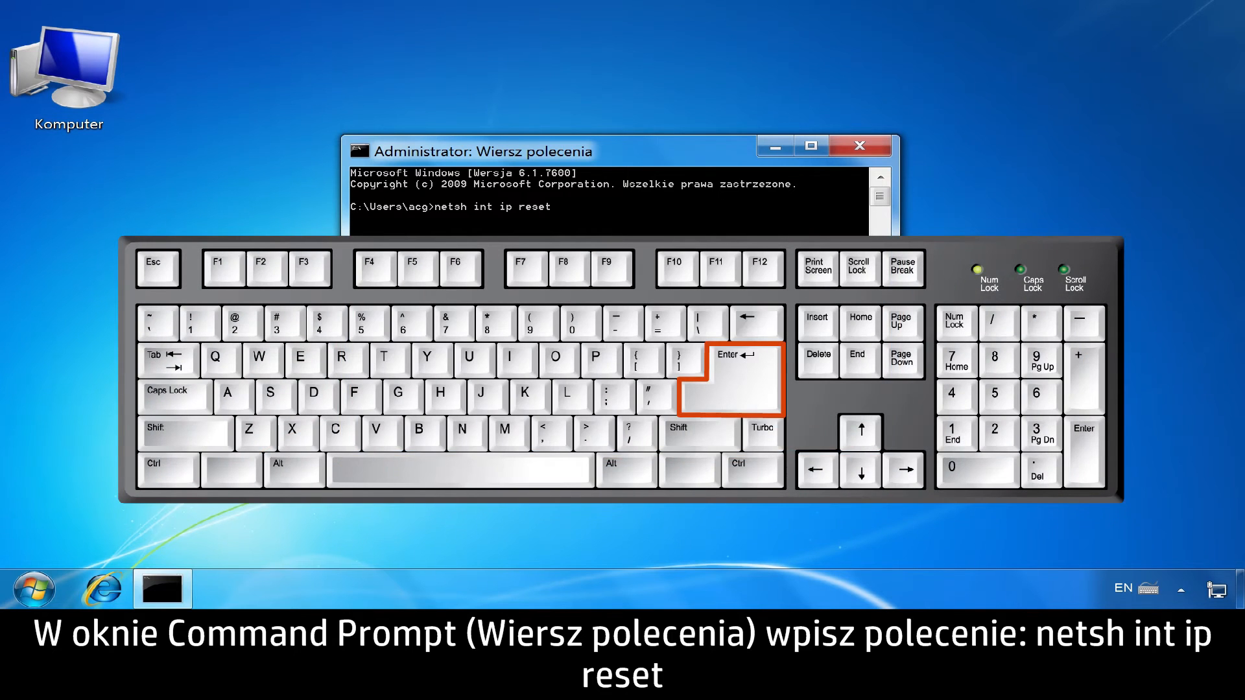
{"action": "key", "text": "Enter"}
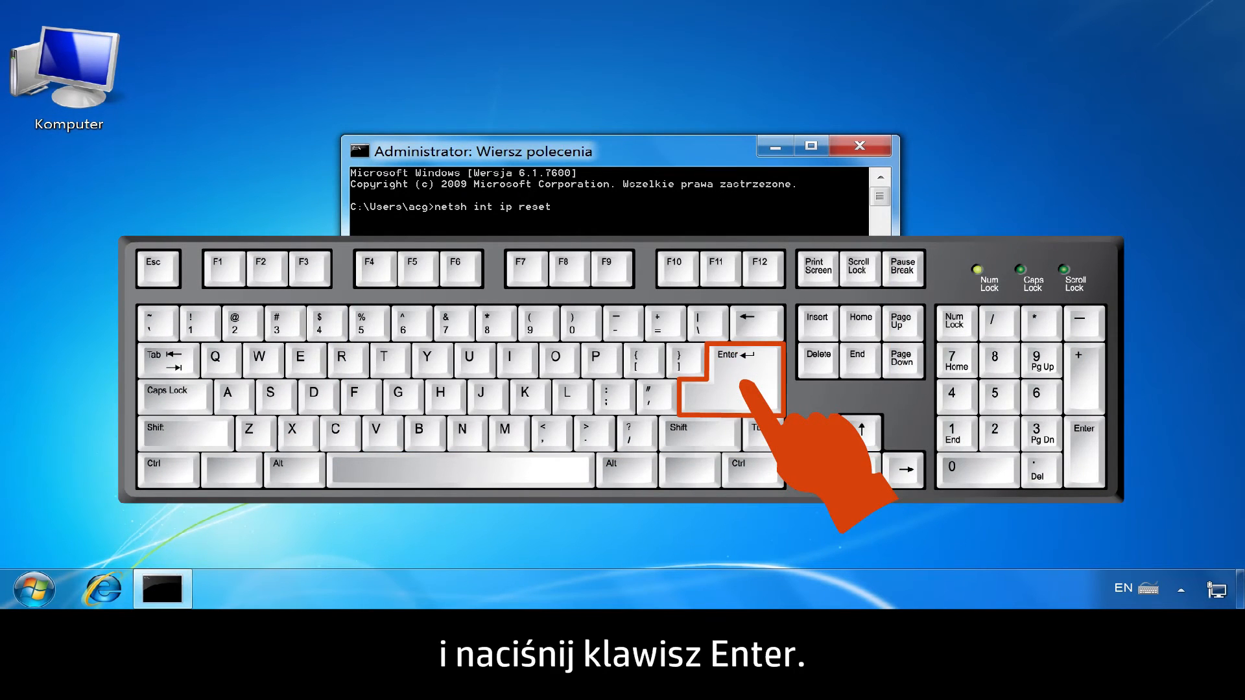
{"action": "key", "text": "enter"}
{"action": "type", "text": "n"}
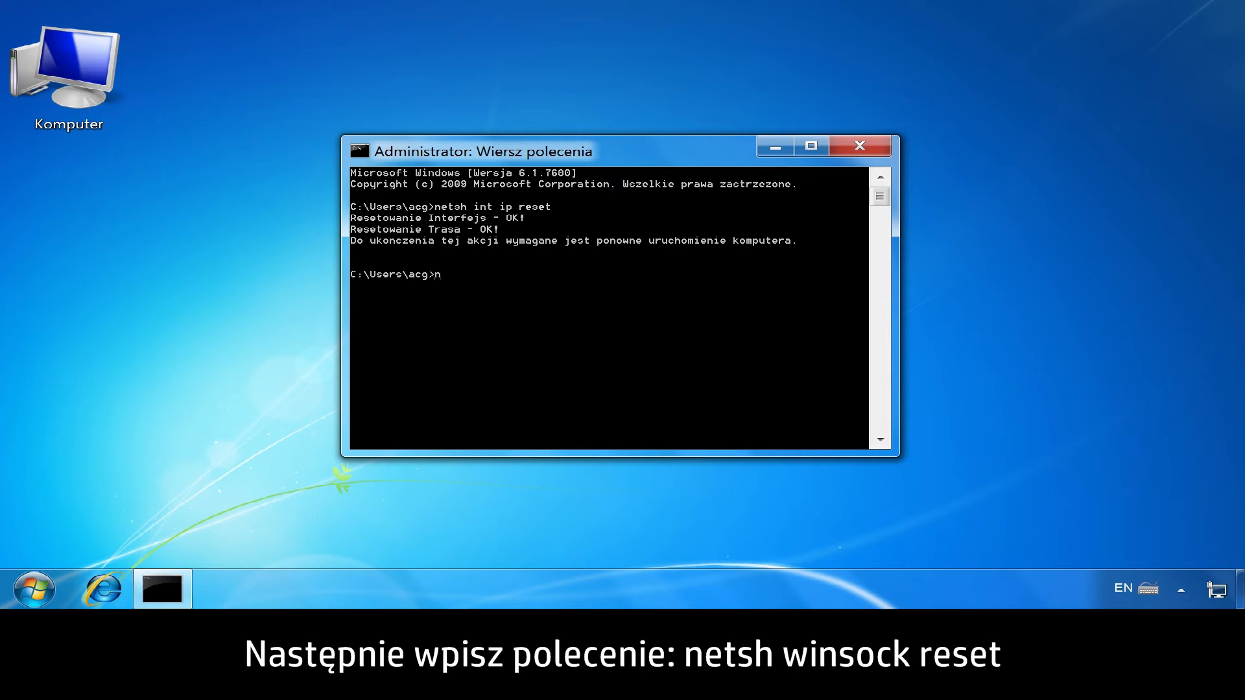
Run 'netsh winsock reset' in the administrator Command Prompt.
{"action": "type", "text": "etsh"}
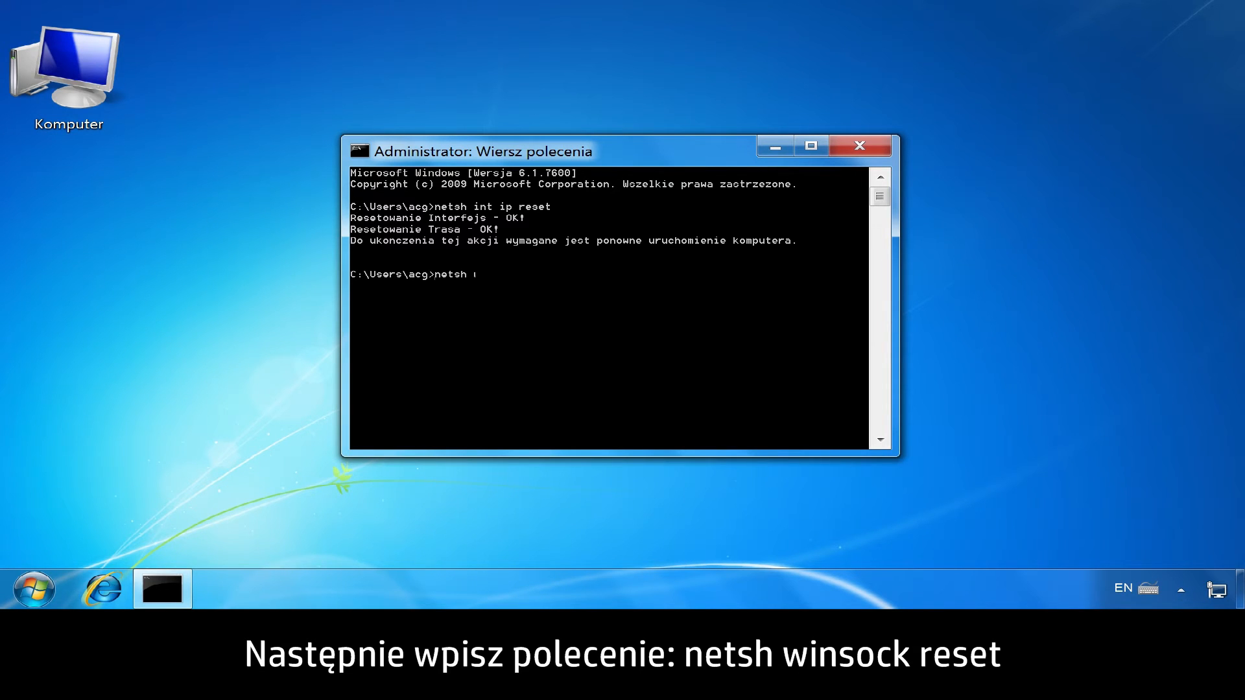
{"action": "type", "text": "winsock r"}
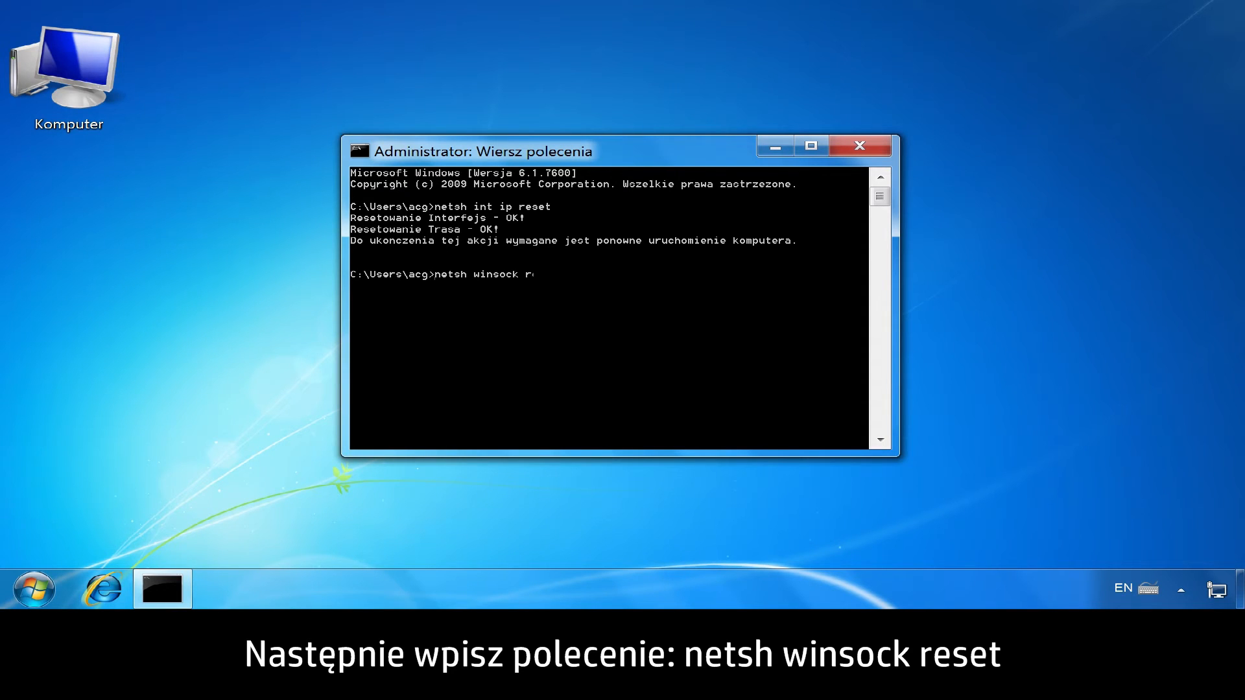
{"action": "type", "text": "eset"}
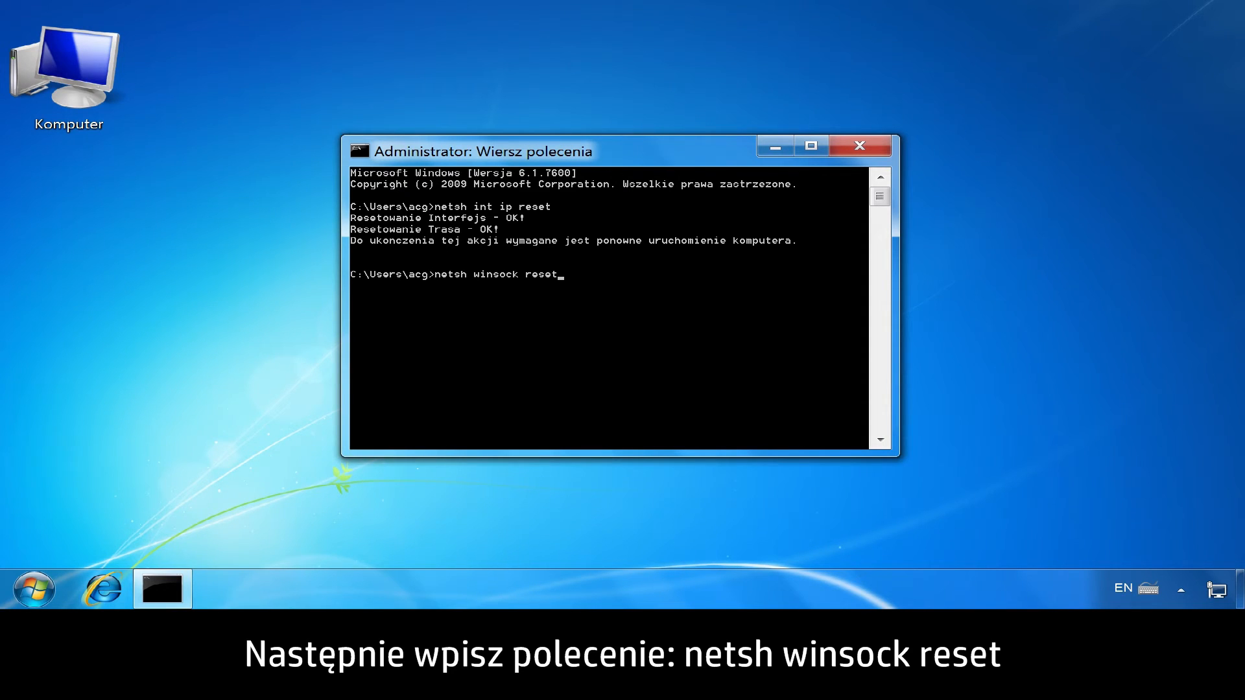
{"action": "key", "text": "Enter"}
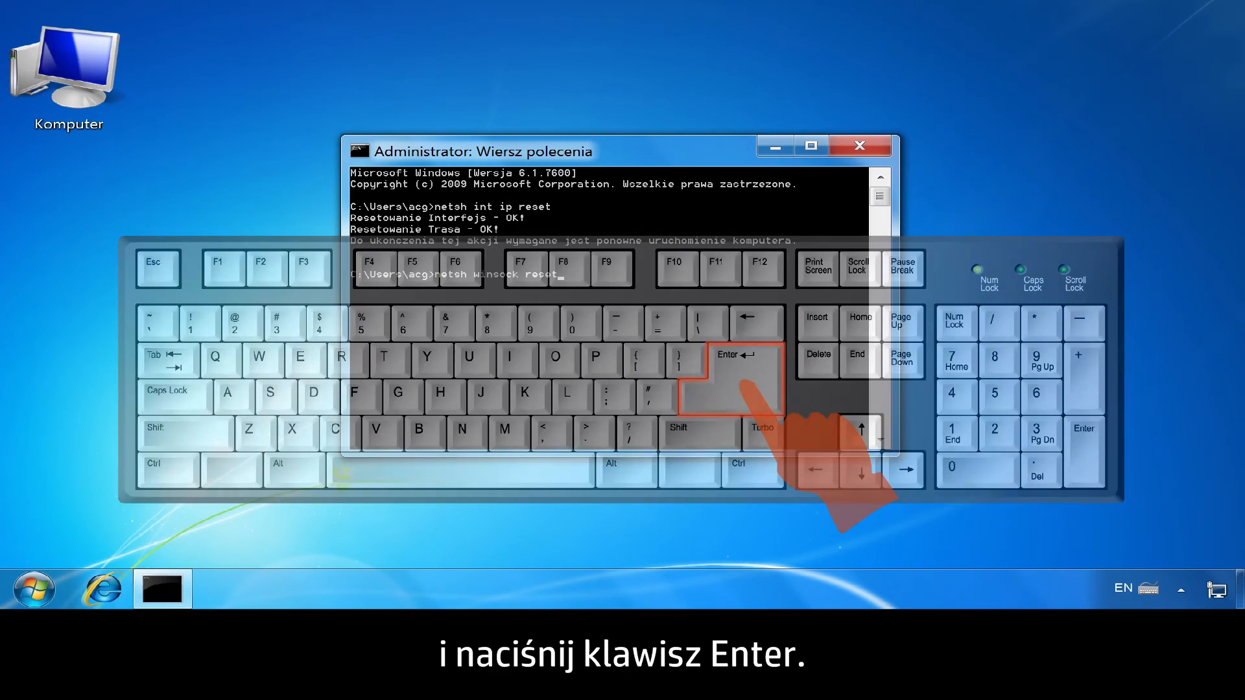
{"action": "key", "text": "Enter"}
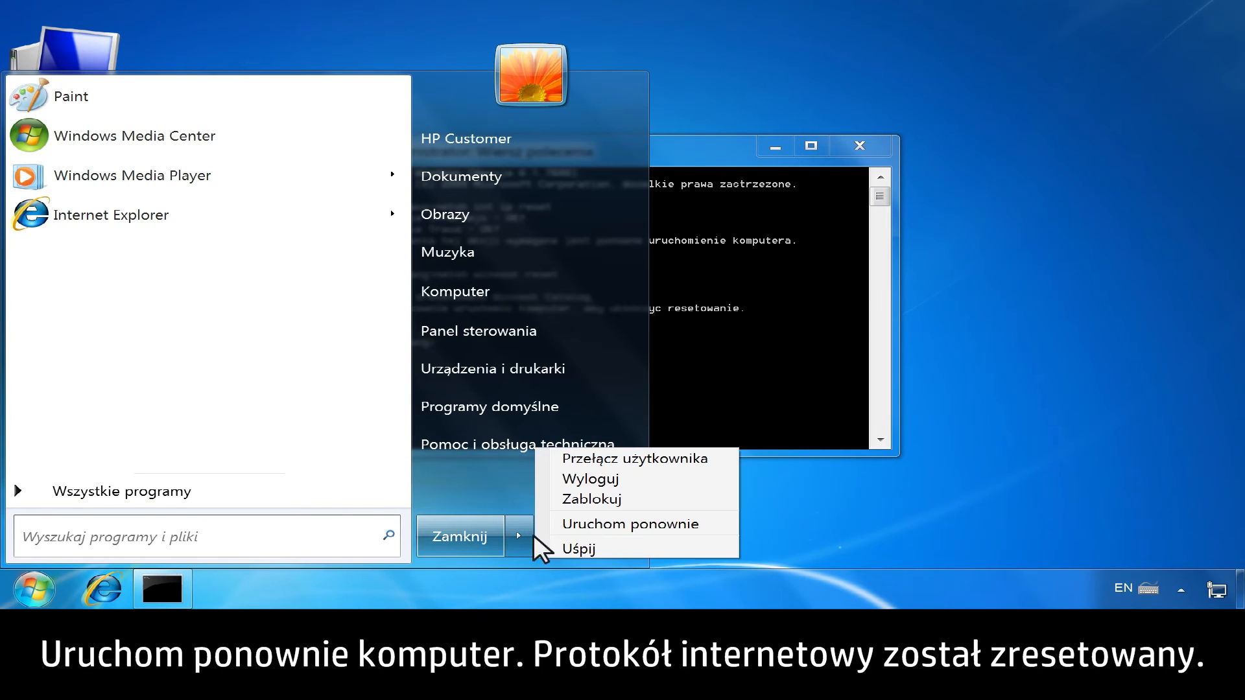
Choose Restart from the Start menu's shutdown options.
{"action": "left_click", "coordinate": [630, 524]}
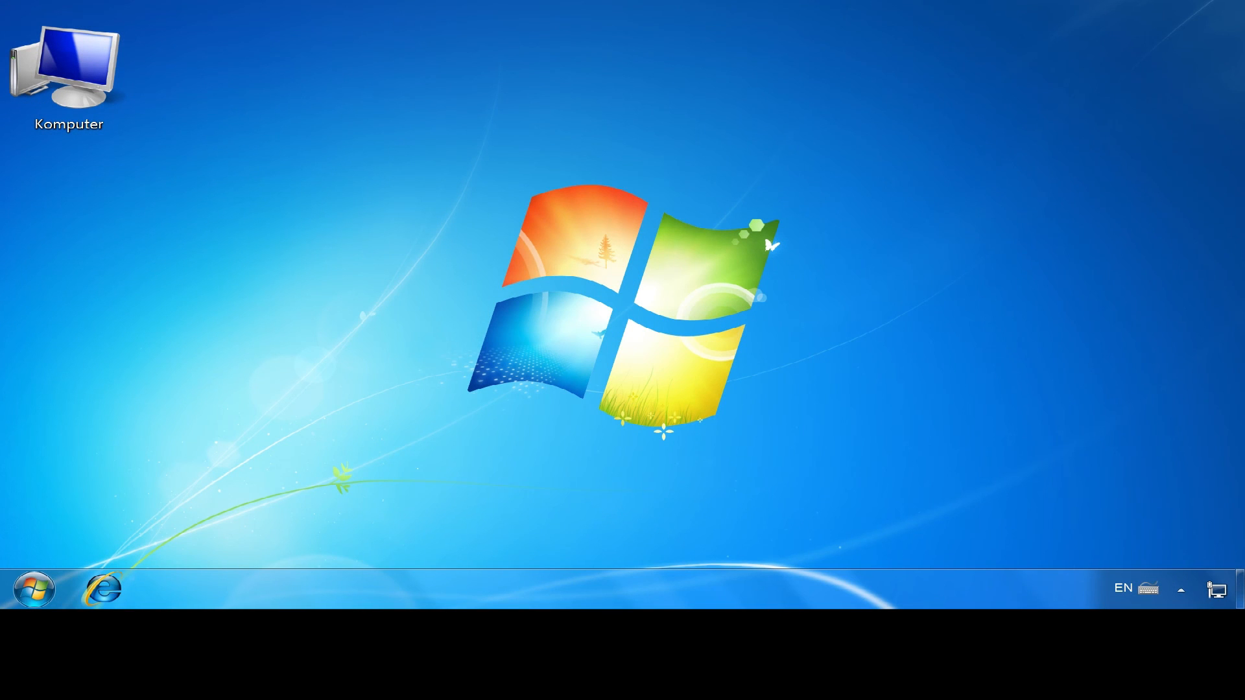